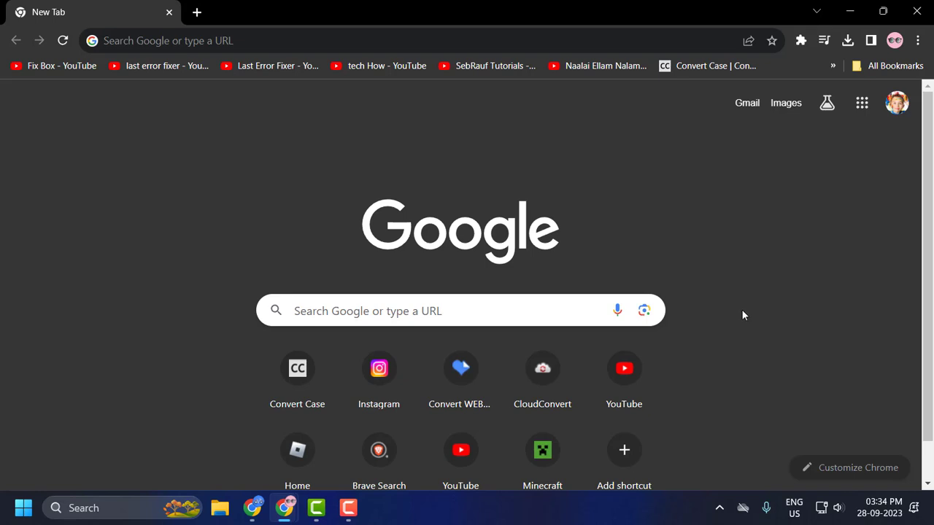
mouse_move(815, 226)
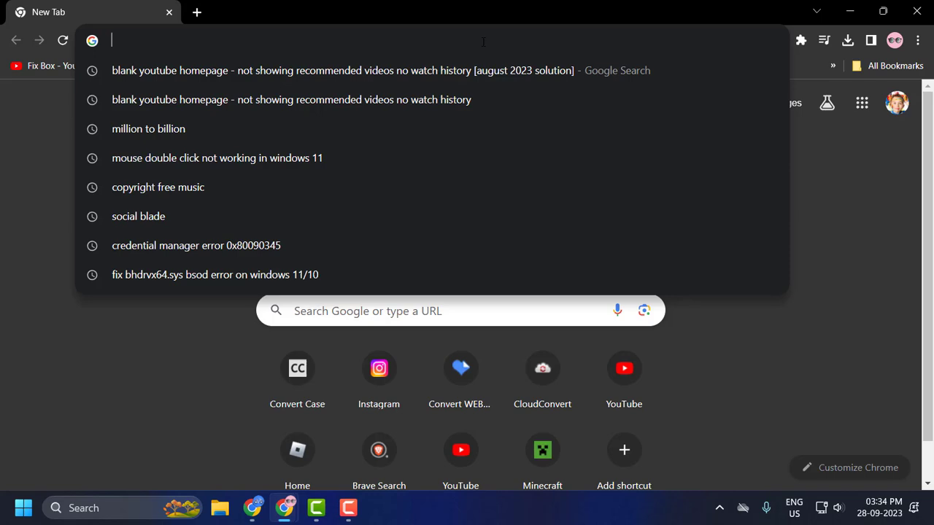
Go to youtube.com in the new tab
type("youtube.com")
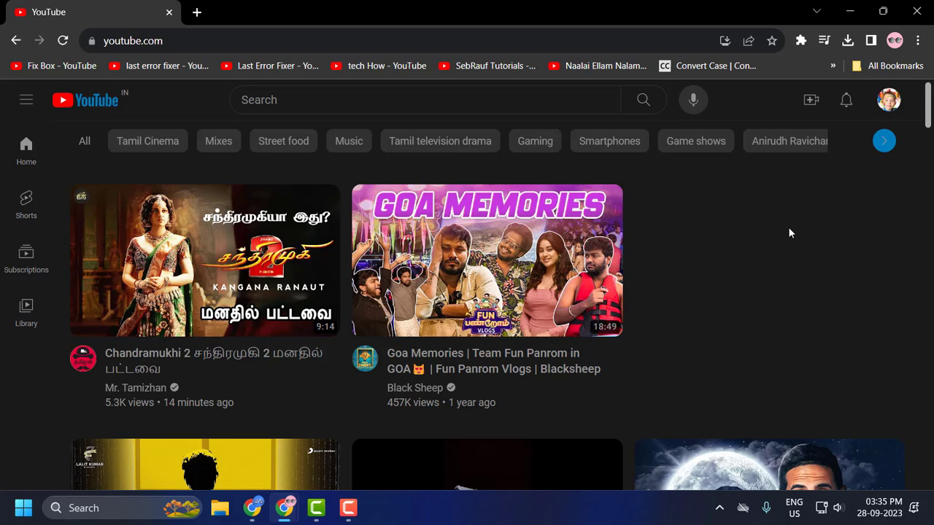
mouse_move(709, 278)
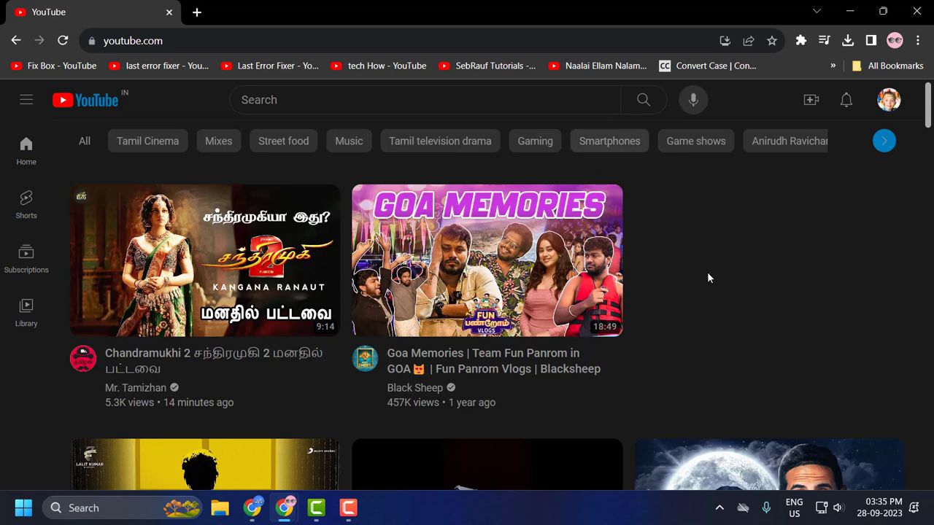
mouse_move(67, 147)
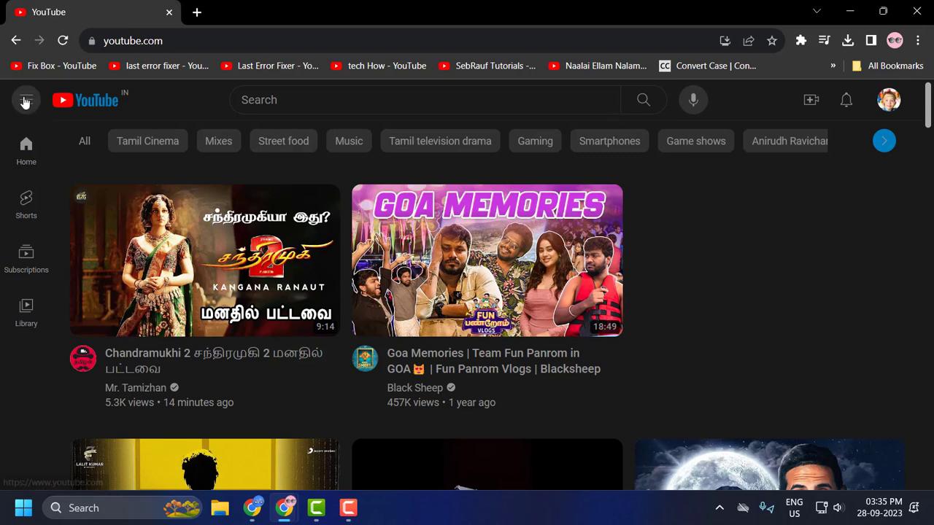
Open History from YouTube's expanded navigation menu
left_click(25, 100)
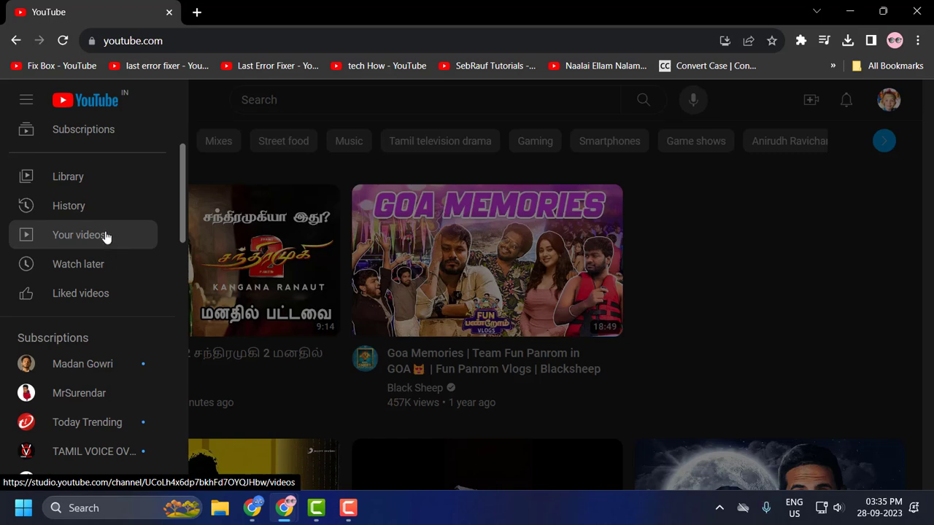
left_click(69, 205)
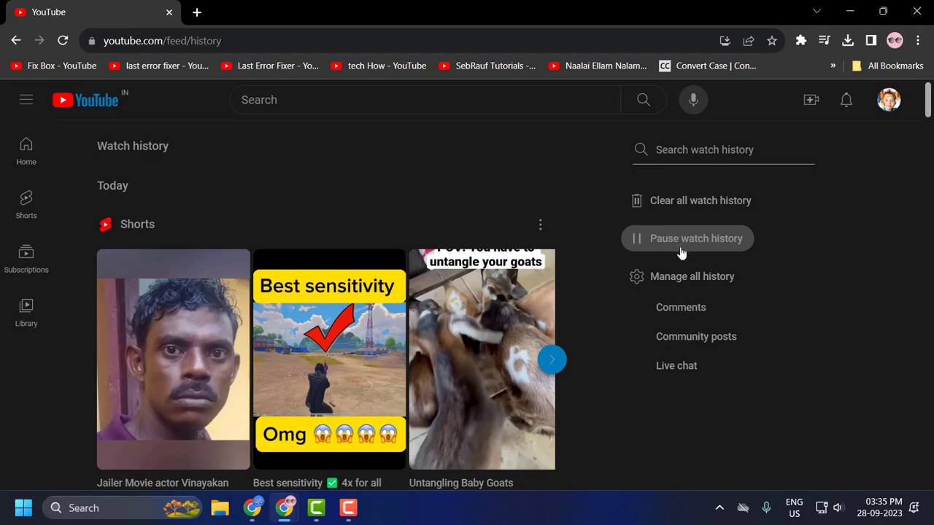
mouse_move(691, 275)
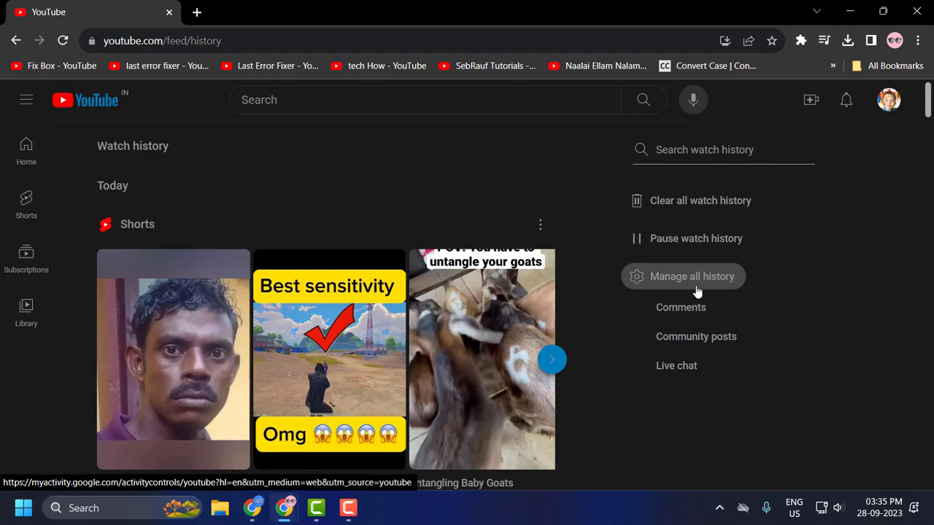
From Manage all history, open 'Saving your YouTube history' controls
left_click(691, 276)
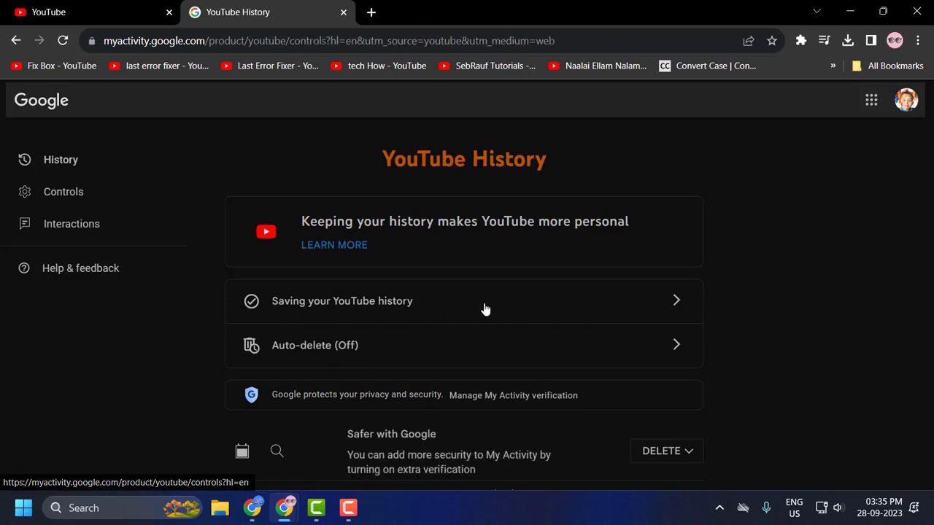
left_click(341, 301)
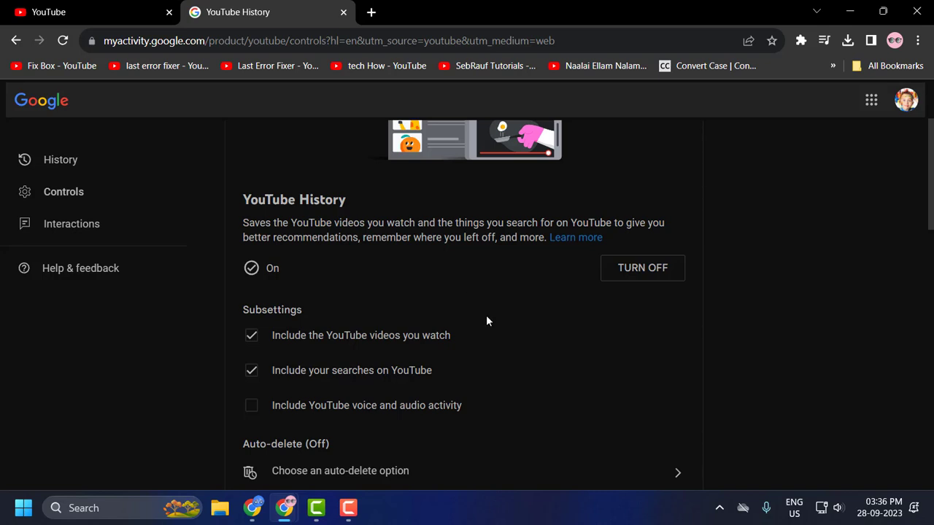
double_click(271, 268)
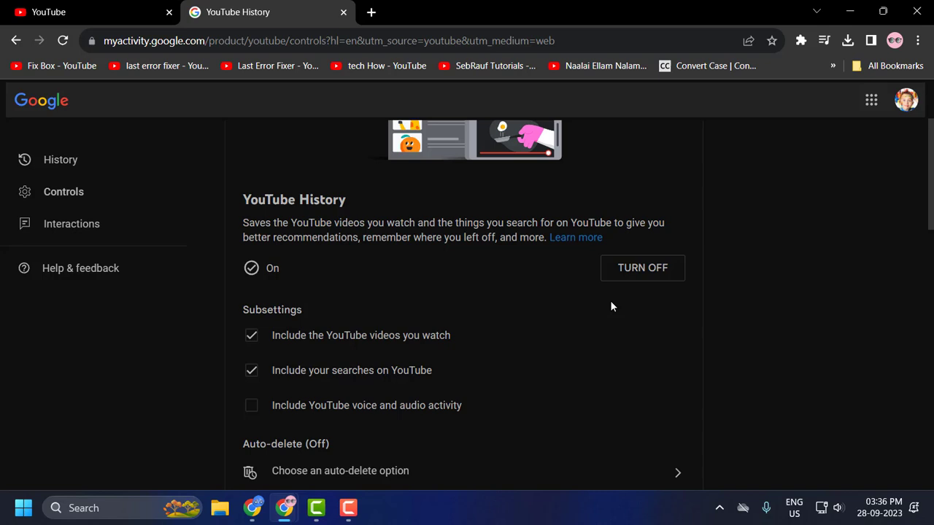
mouse_move(605, 265)
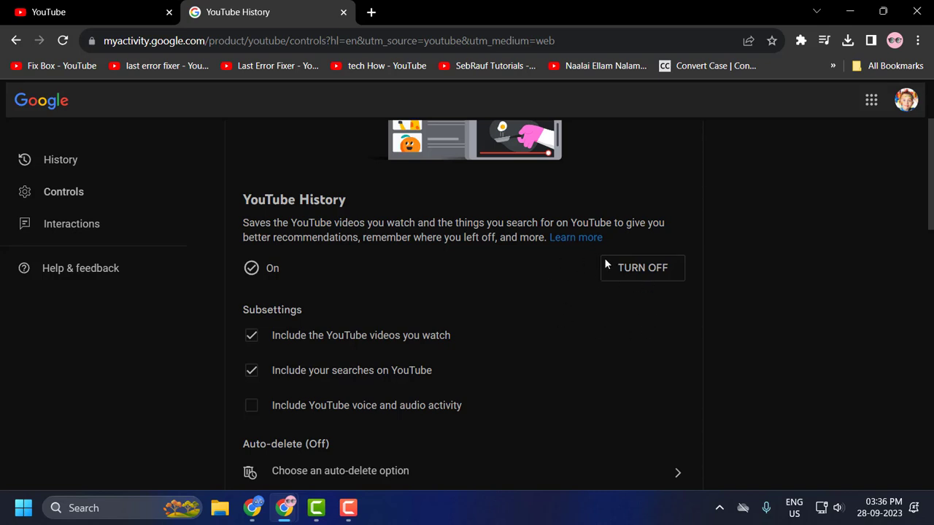
mouse_move(276, 324)
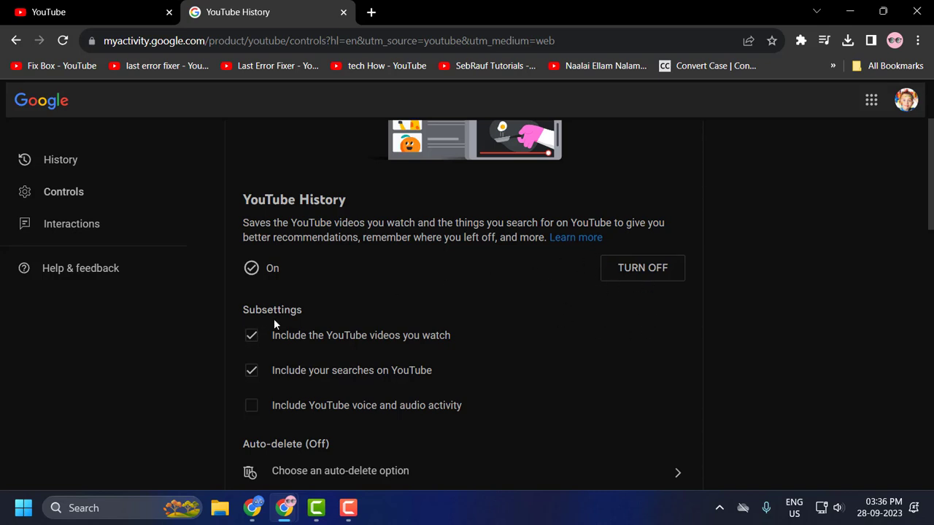
mouse_move(421, 354)
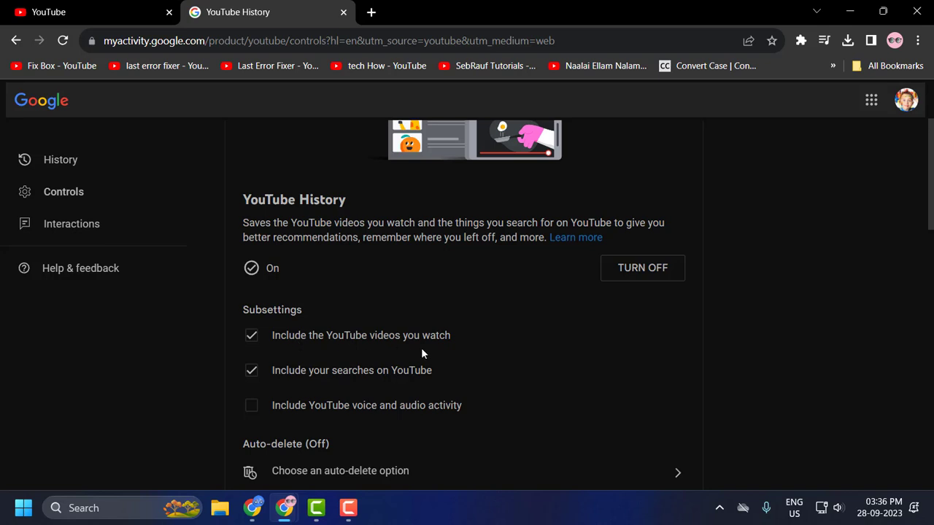
mouse_move(380, 383)
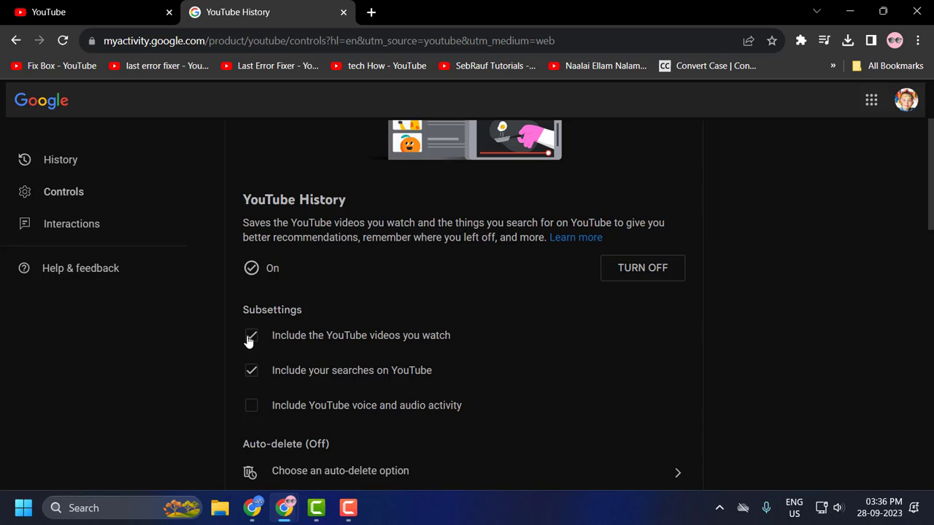
left_click(251, 335)
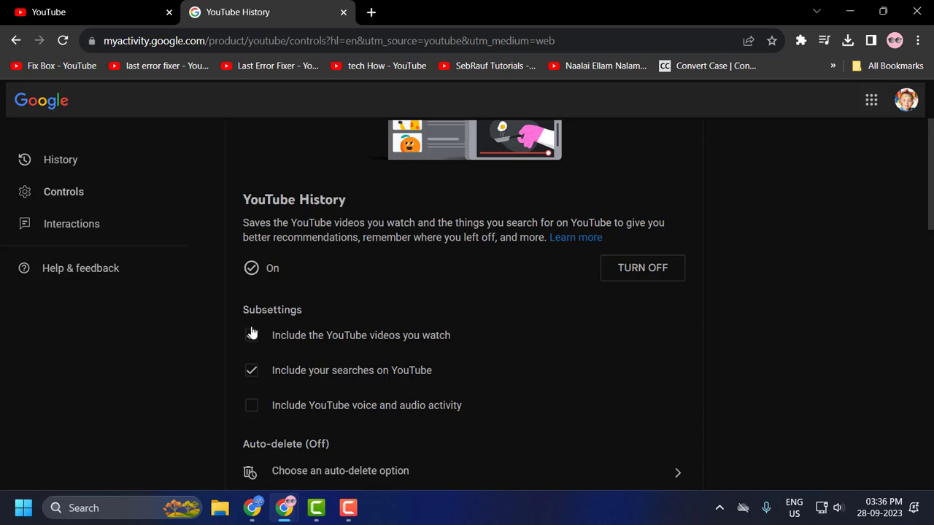
left_click(251, 335)
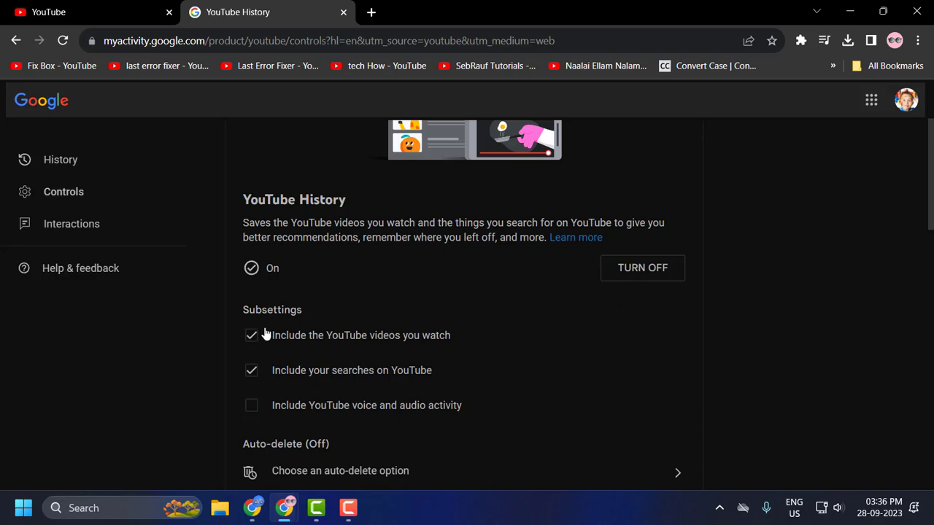
double_click(271, 267)
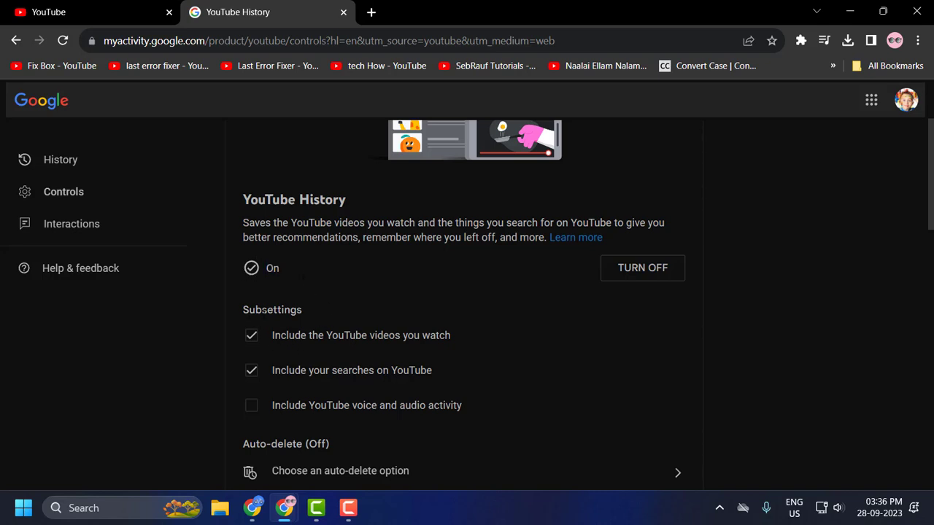
mouse_move(274, 379)
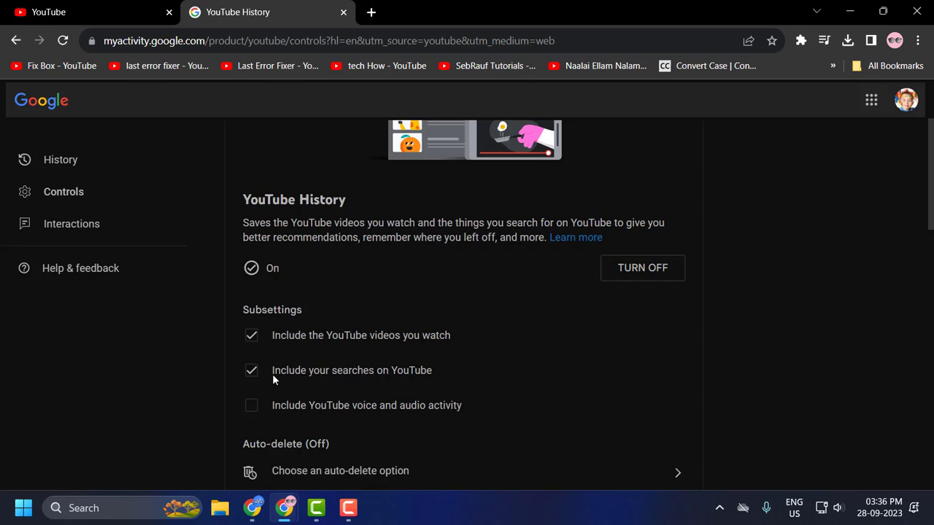
scroll("down", 3)
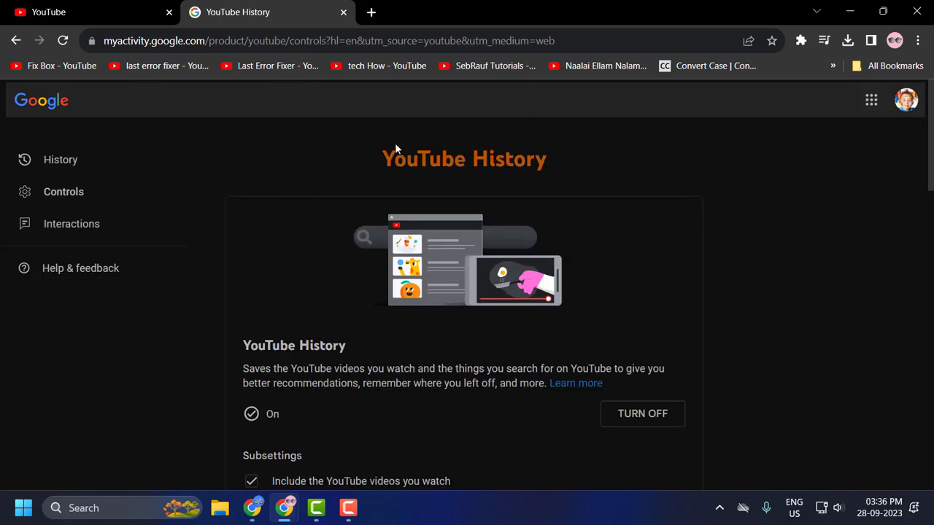
scroll("down", 3)
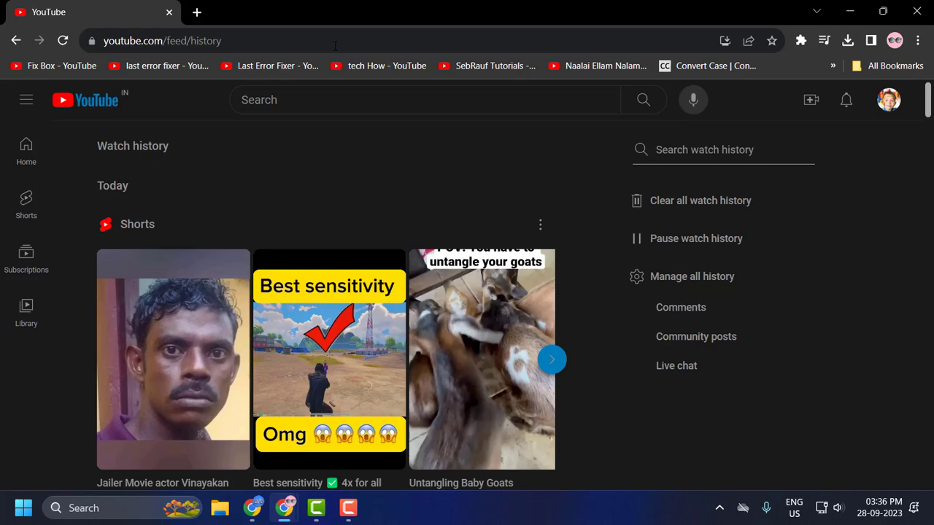
mouse_move(62, 40)
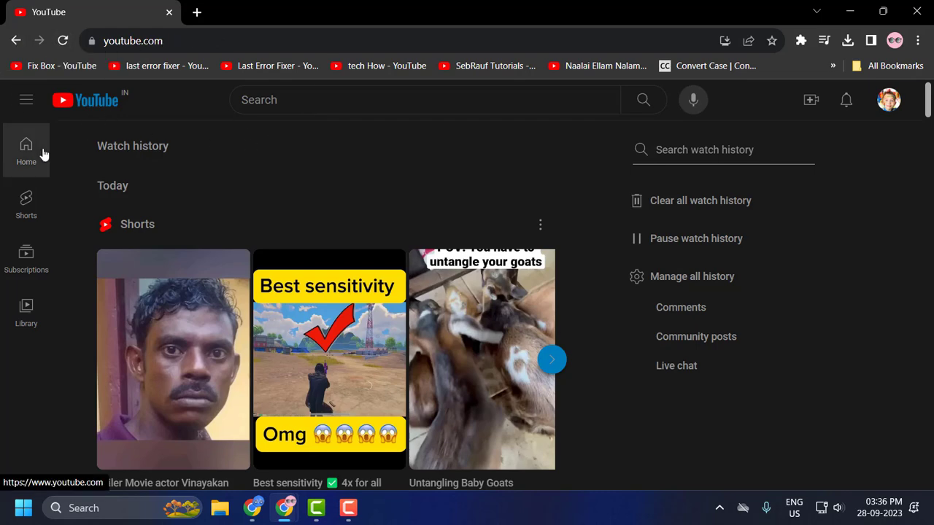
Return to YouTube Home to show recommended videos
left_click(26, 149)
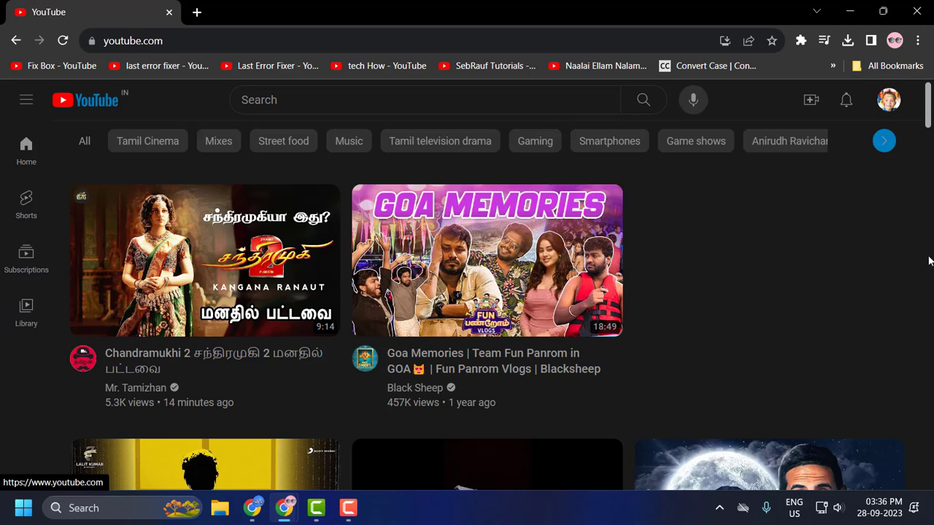